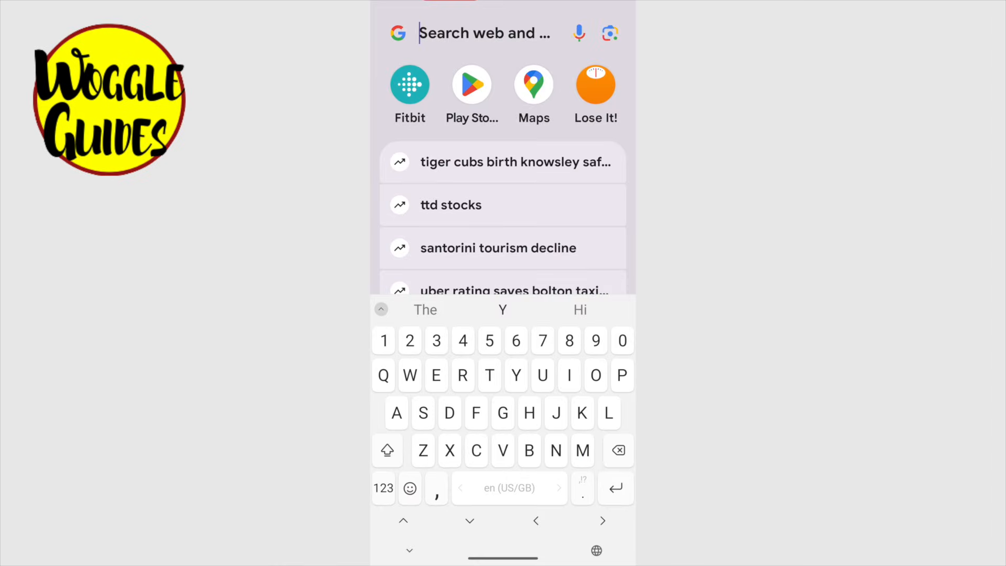
- Search the app drawer for "Play" to surface the Play Store icon
text(Pl)
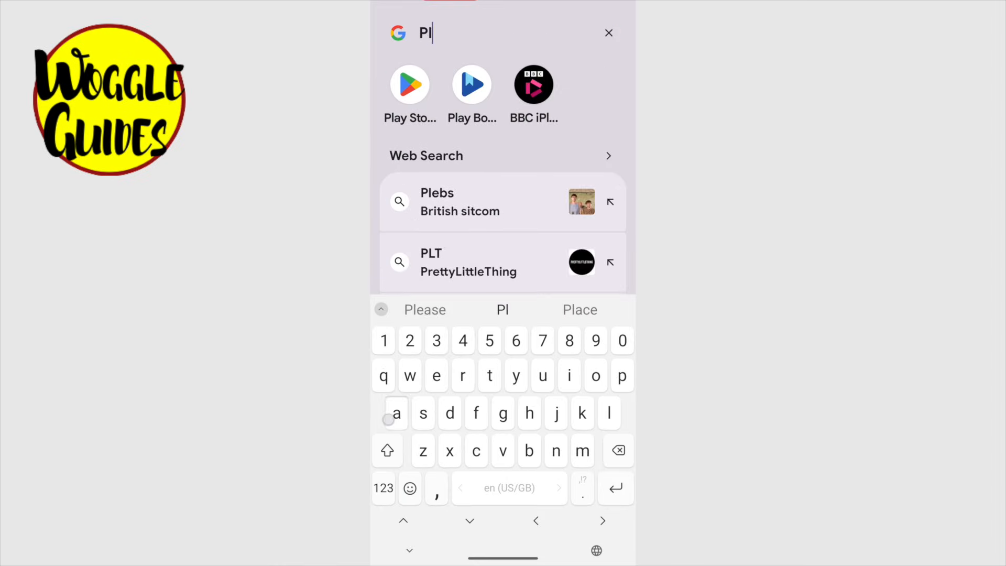
text(ay)
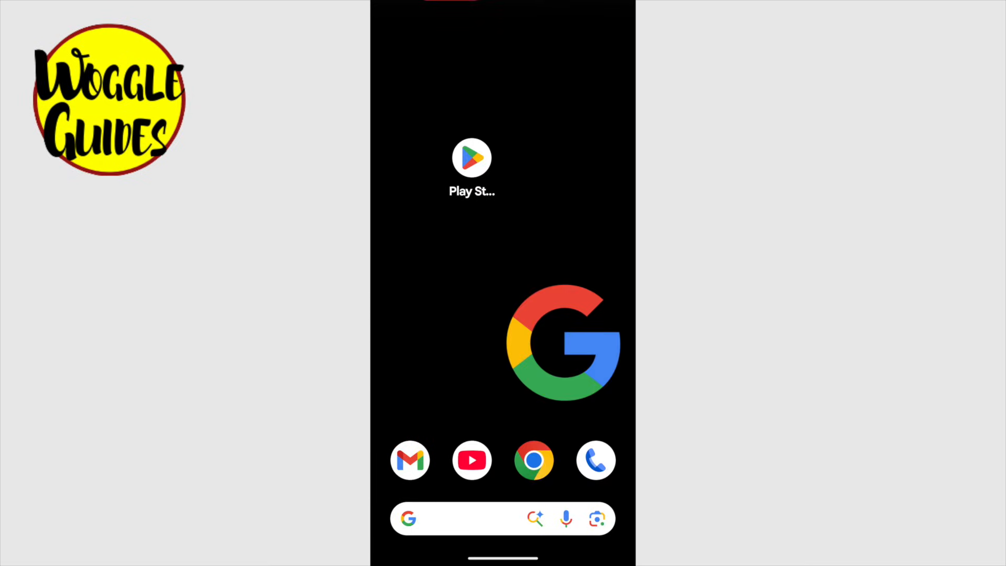
- Launch the Play Store and switch to its Search page
click(472, 157)
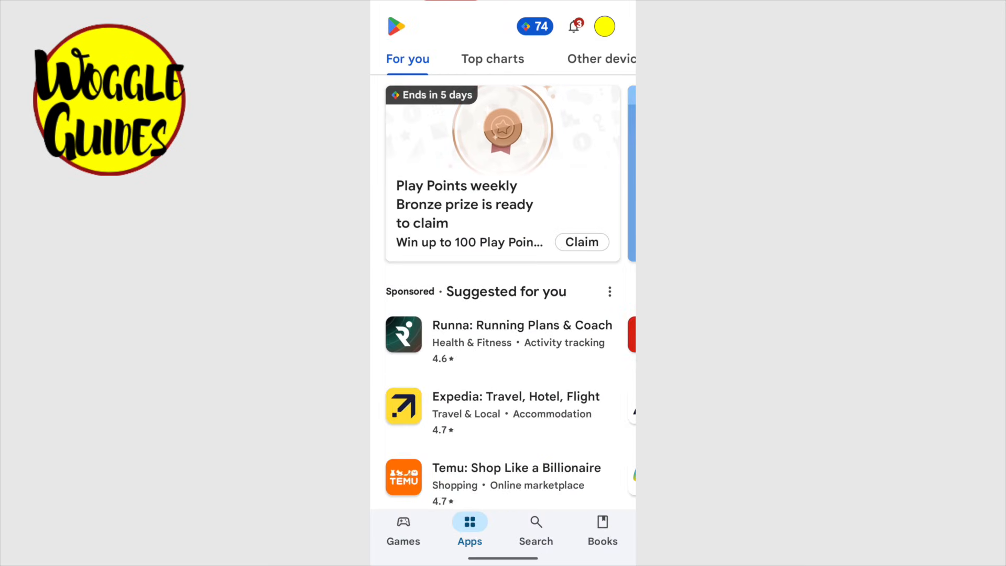
click(536, 531)
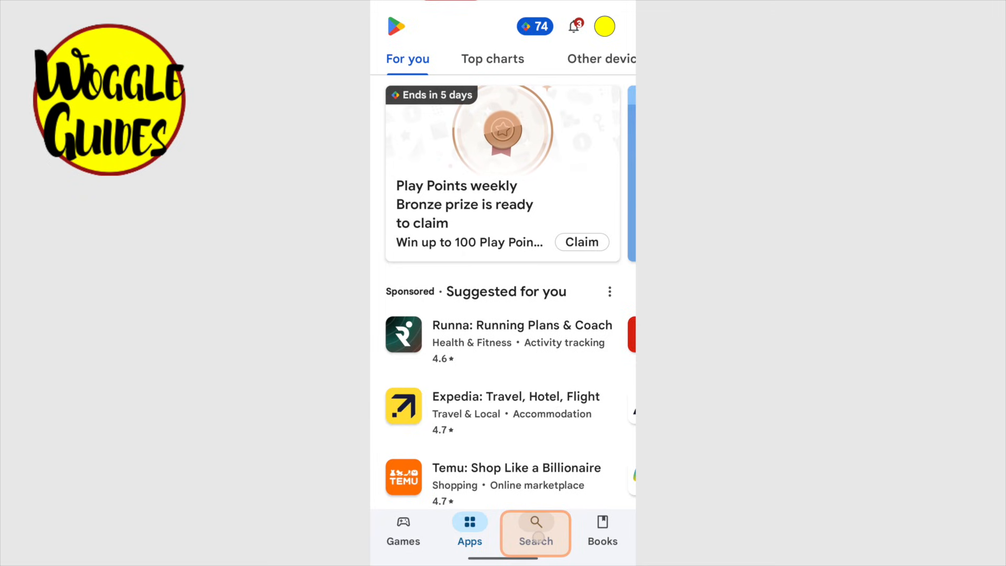
click(535, 533)
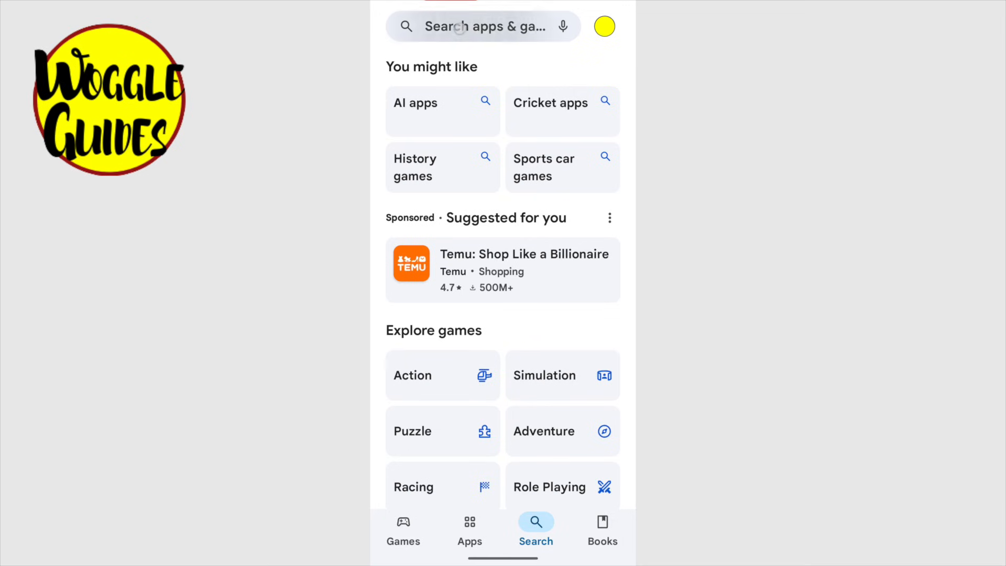
- Enter "mess" in the Play Store search field to list messenger suggestions
click(481, 27)
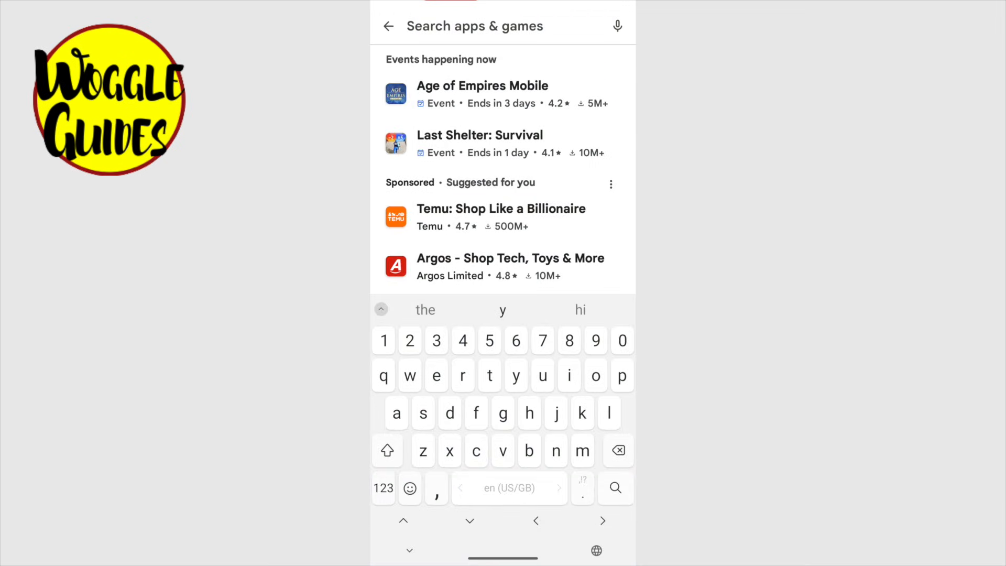
click(474, 25)
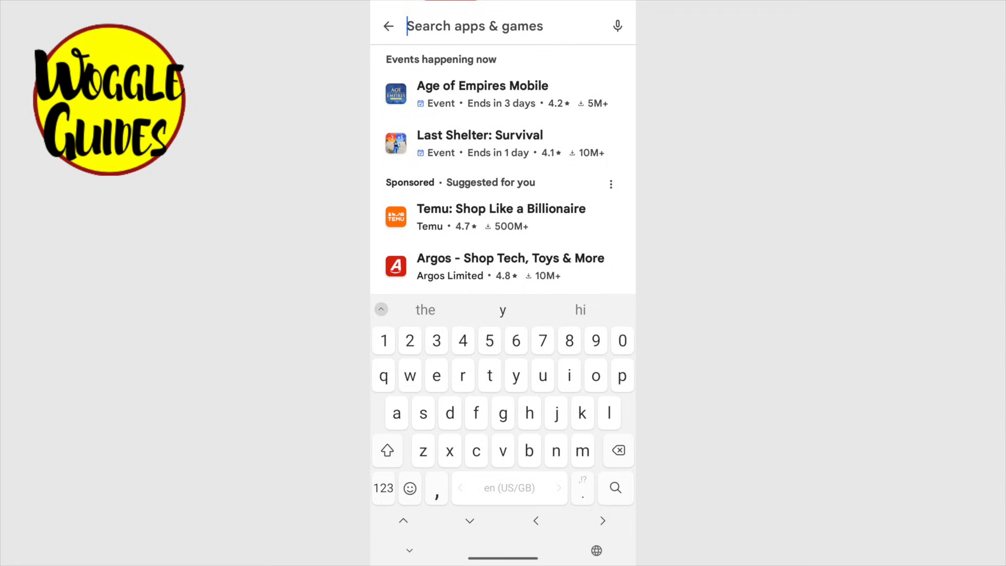
text(me)
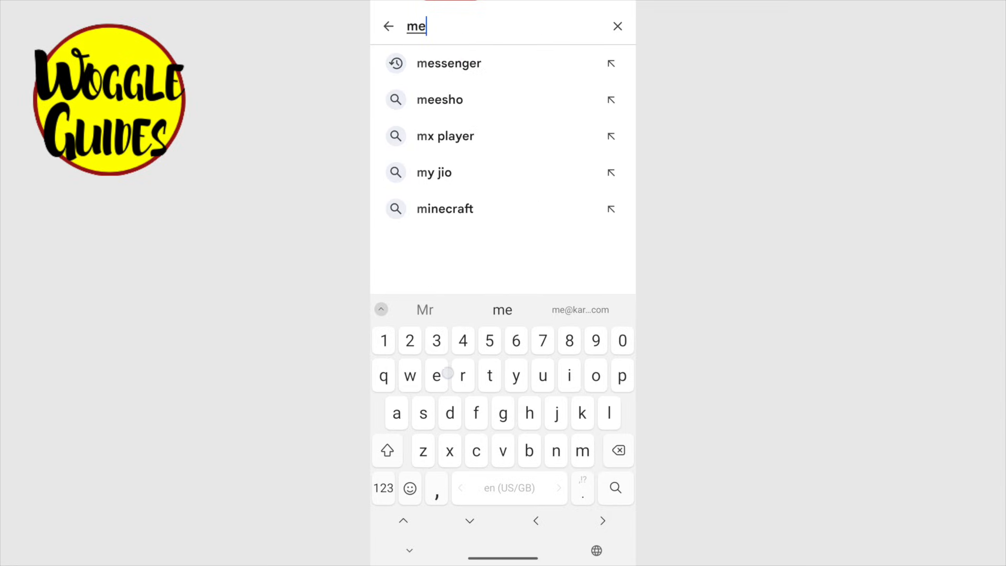
text(ssenger)
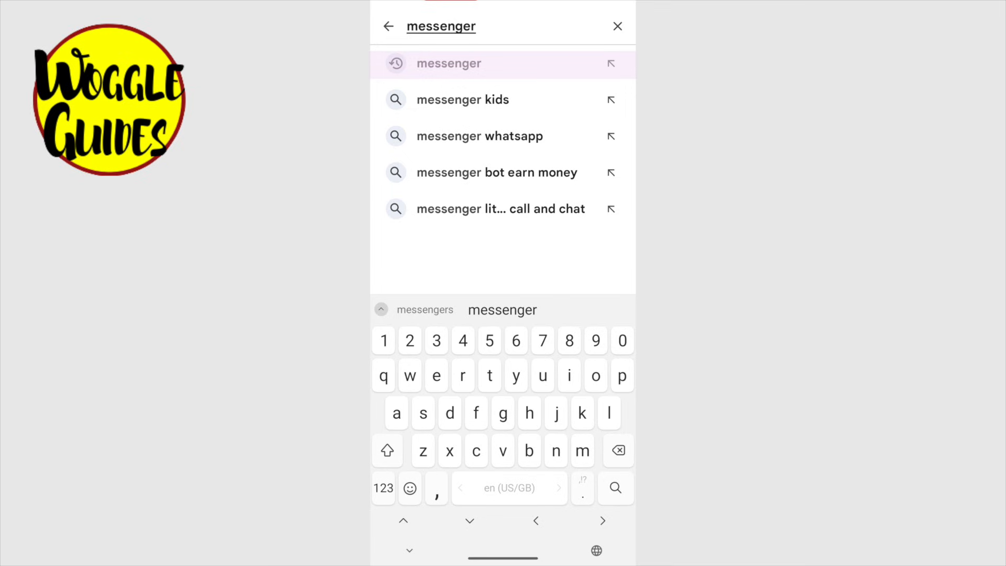
- Run the messenger search so Meta's Messenger listing appears with Install
click(614, 487)
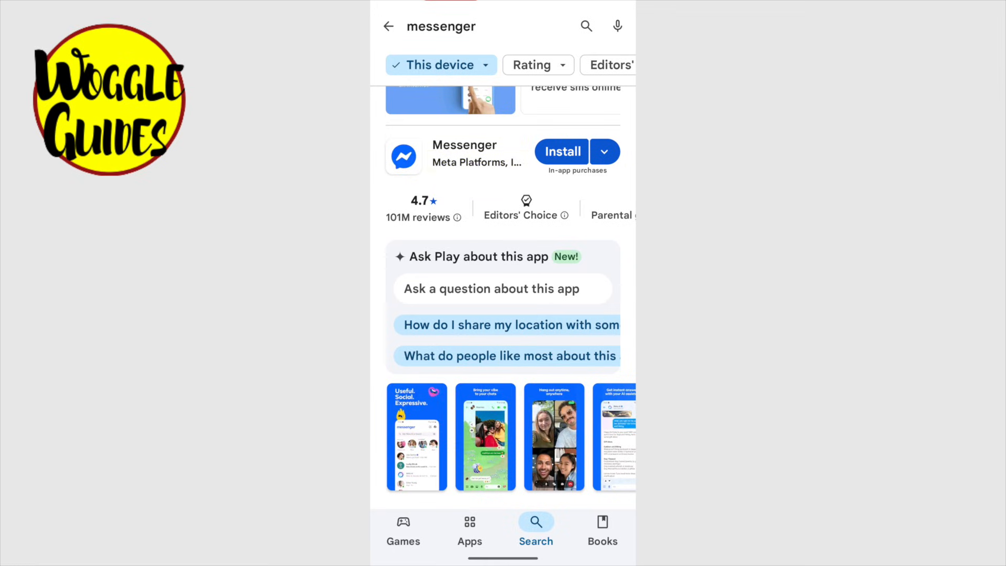
- Install Meta's Messenger app and wait until it shows Open
click(560, 150)
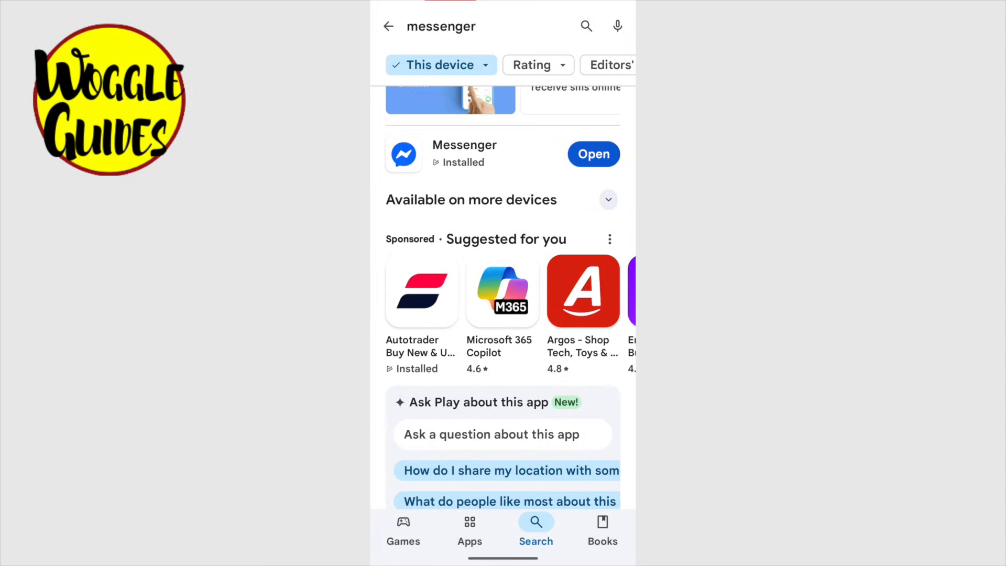
- Launch Messenger from its listing to reach the login screen
click(592, 154)
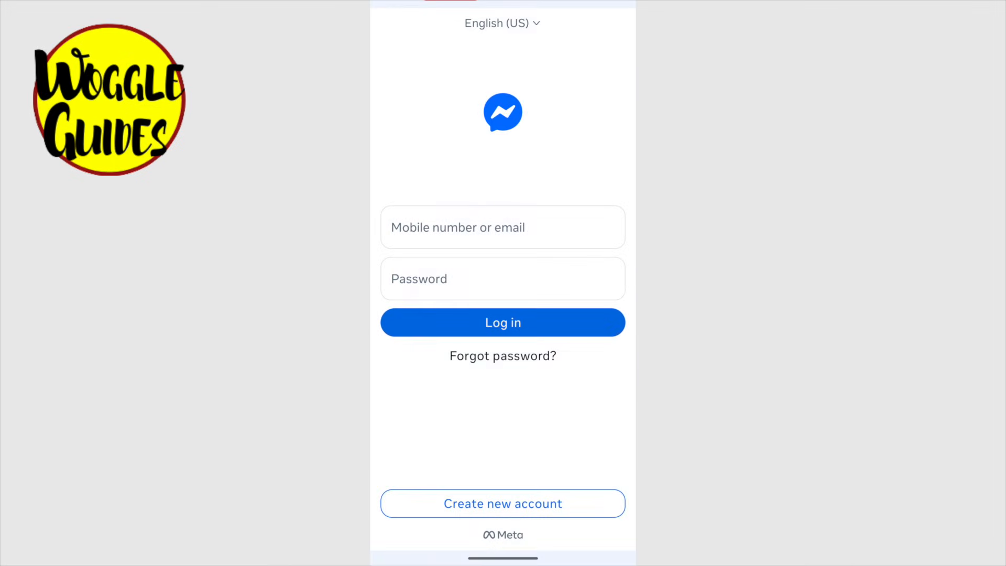